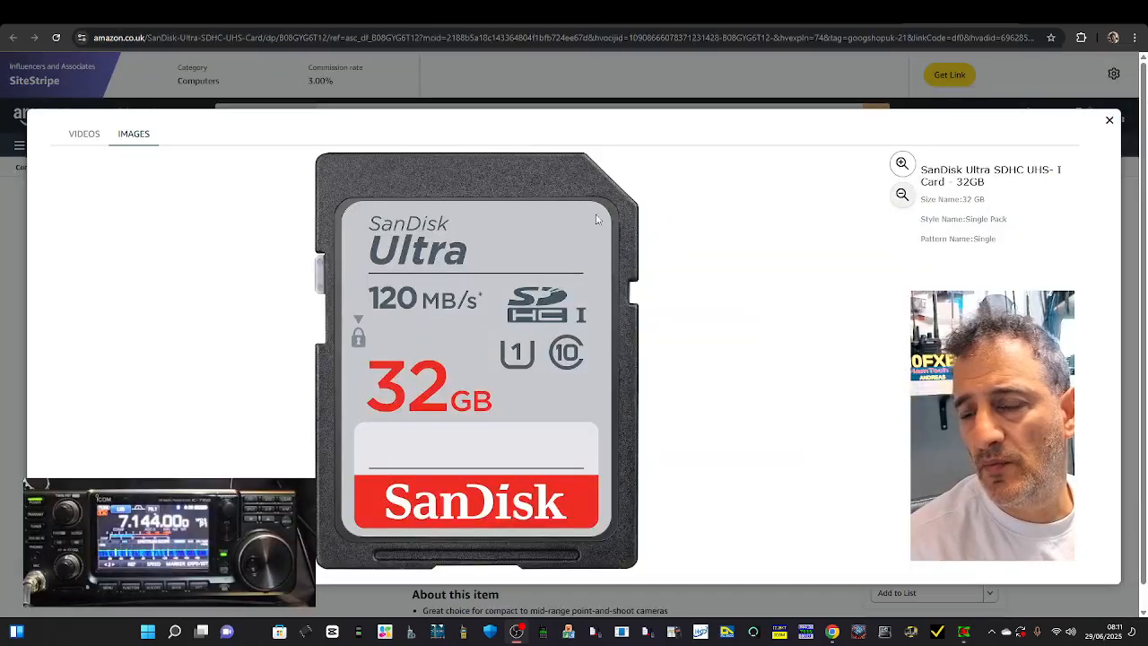
mouse_move(425, 204)
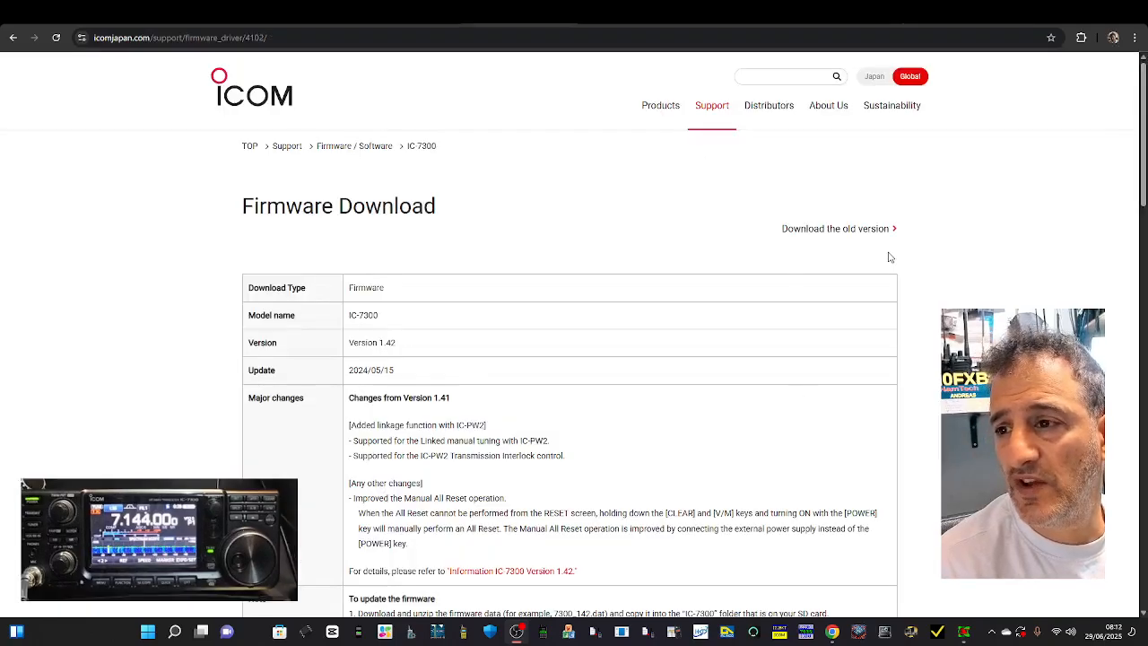
Scroll the IC-7300 firmware 1.42 page and accept the download agreement
scroll(down, 3)
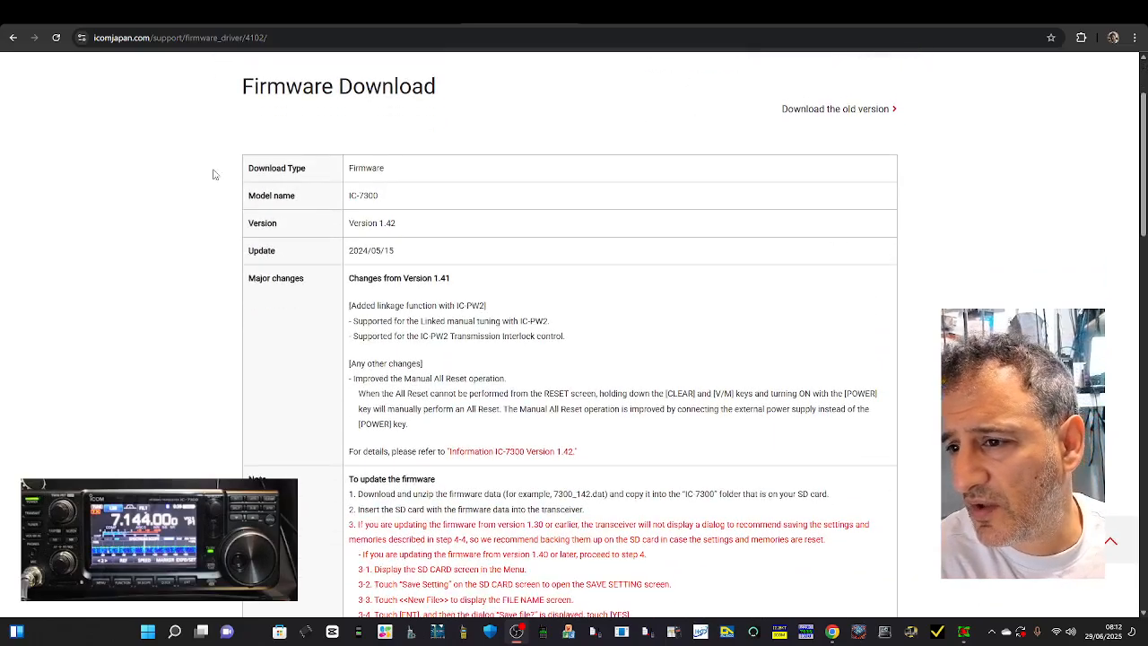
scroll(down, 3)
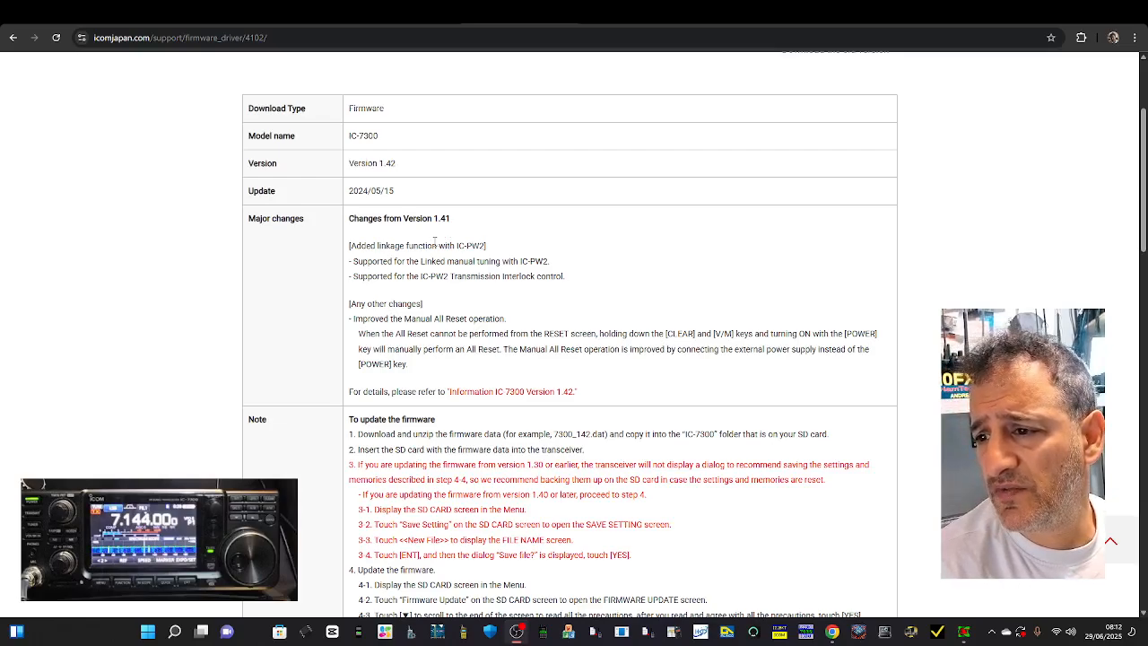
mouse_move(200, 166)
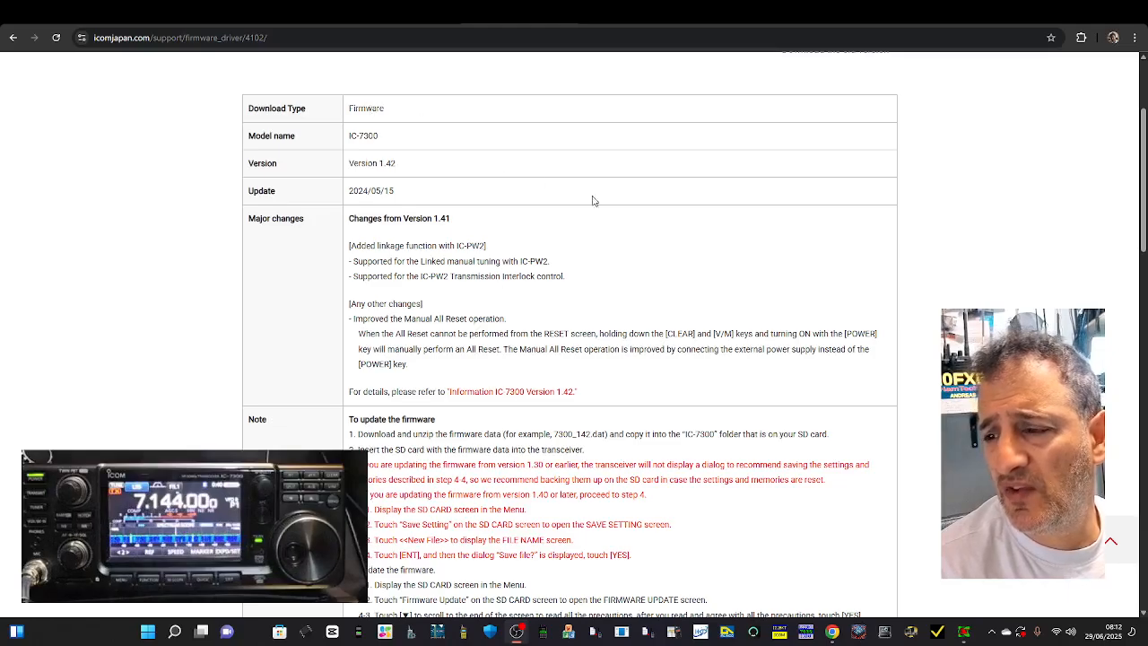
scroll(down, 3)
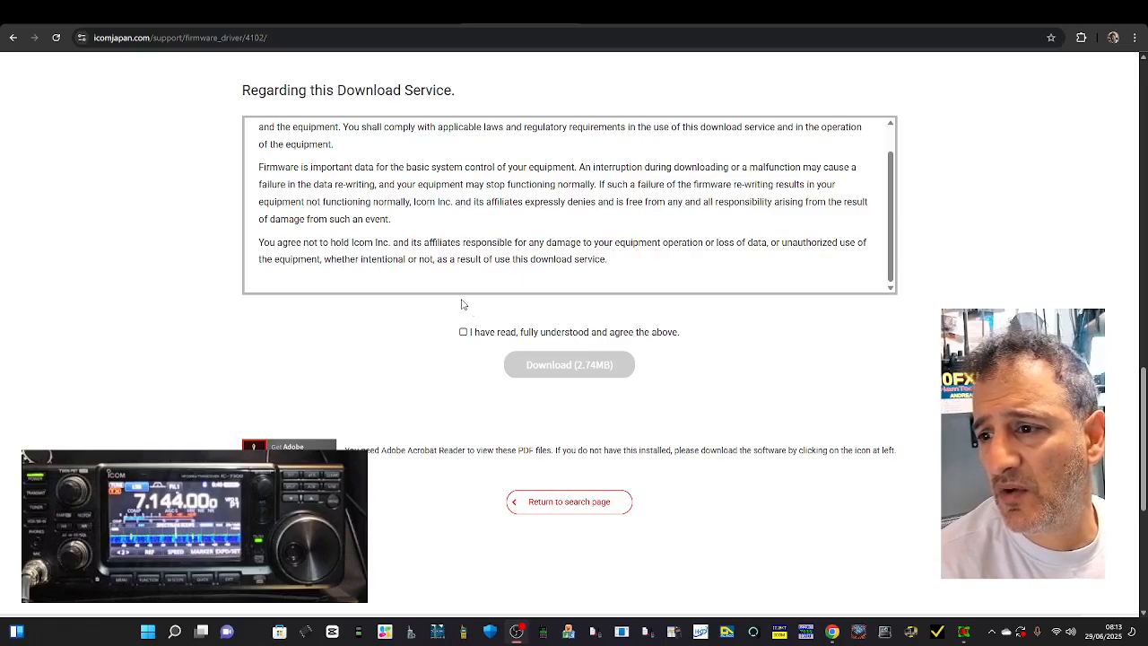
click(569, 365)
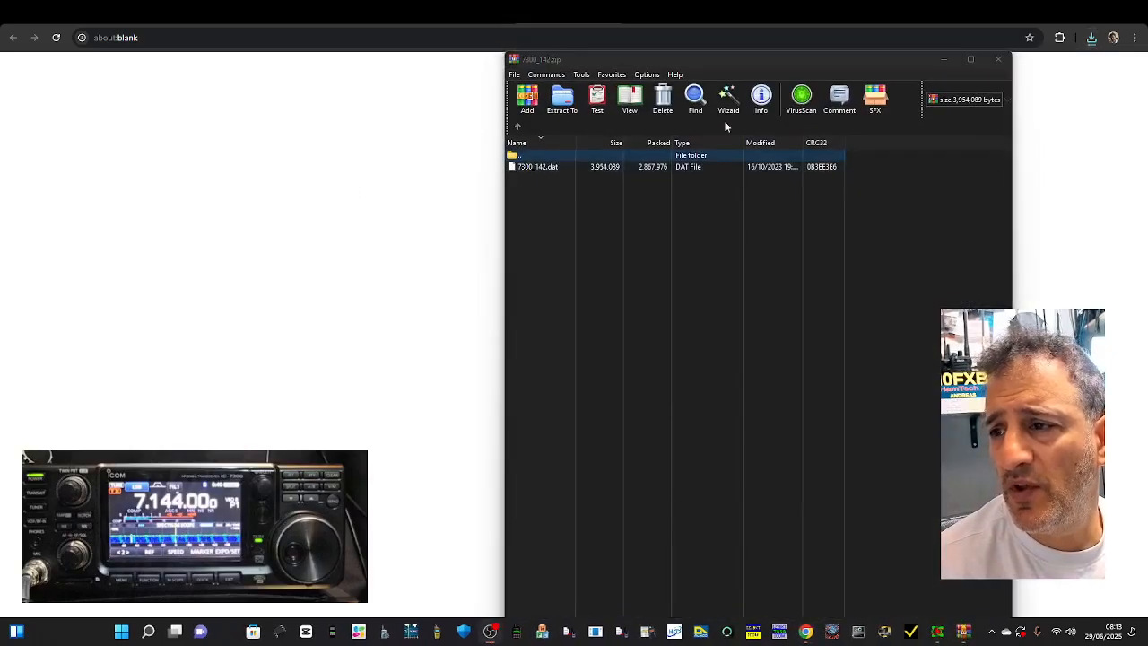
click(539, 167)
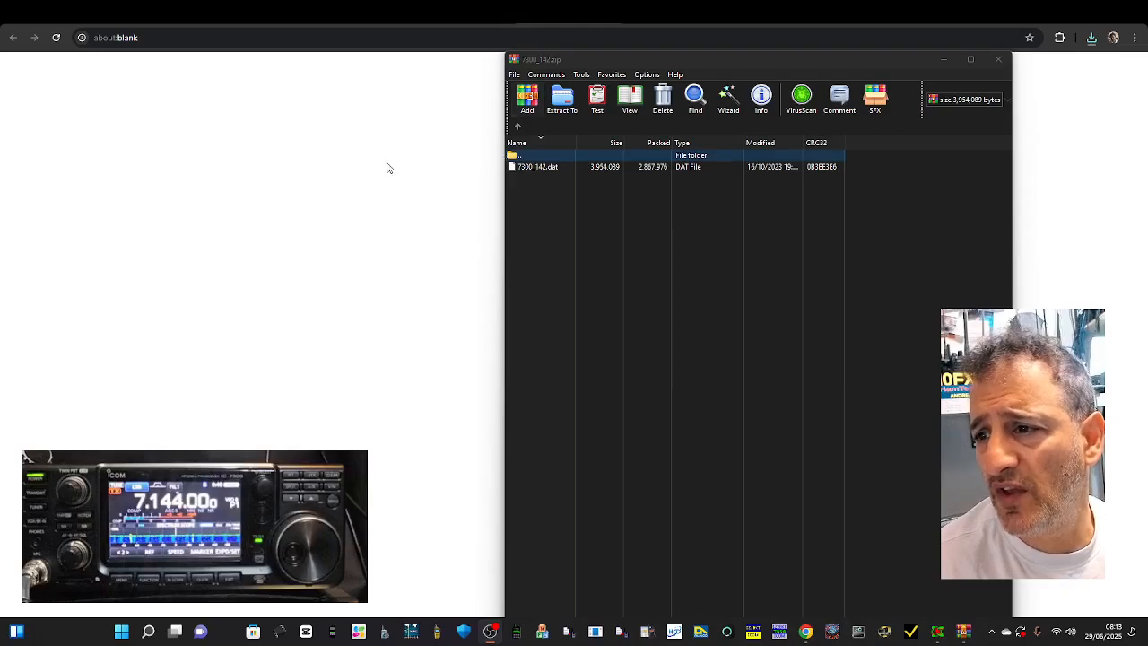
mouse_move(920, 395)
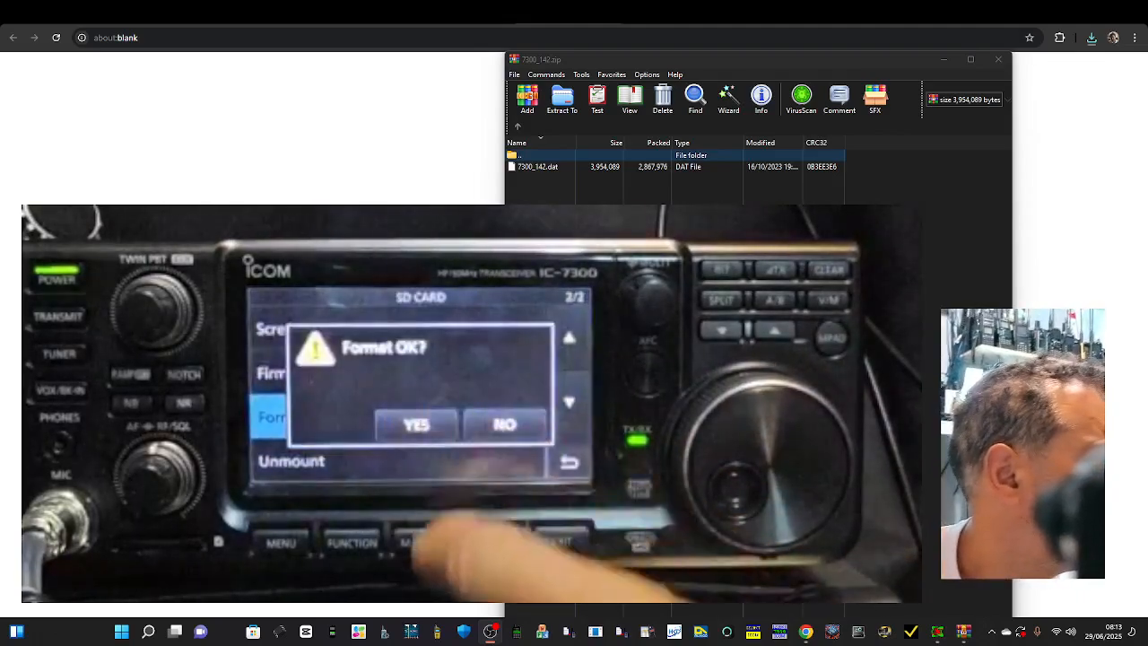
Format the IC-7300 SD card and return to the 7.144 MHz operating screen
click(416, 424)
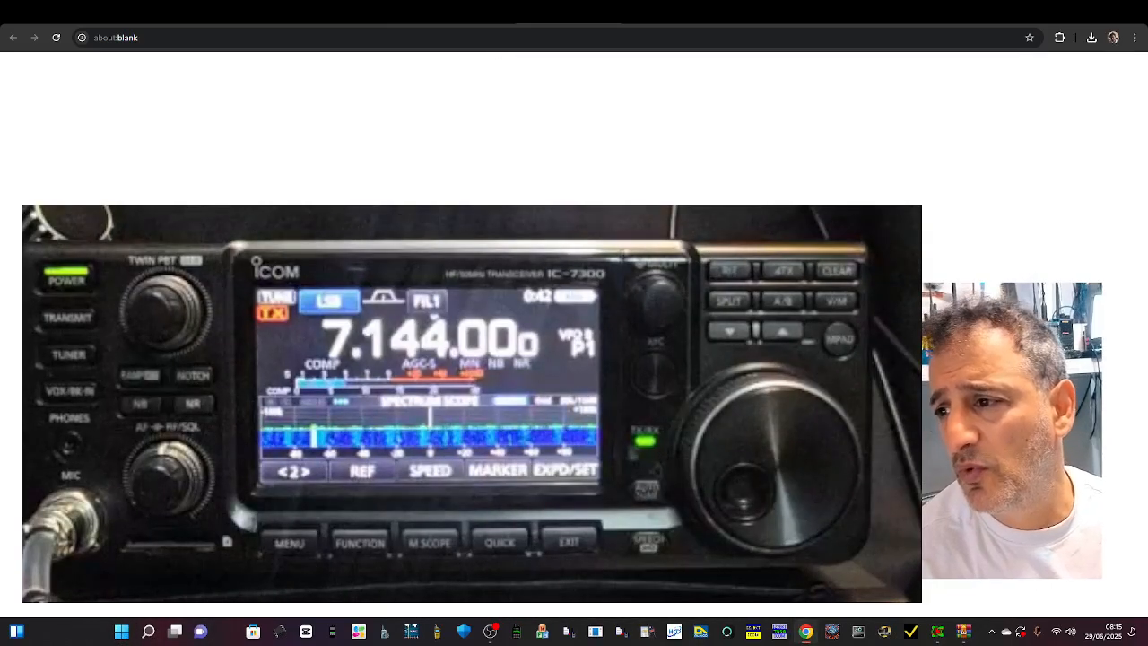
Open USB Drive (I:) and browse the IC-7300 folder's Capture, Decode, Setting, Voice, VoiceTx subfolders
click(121, 632)
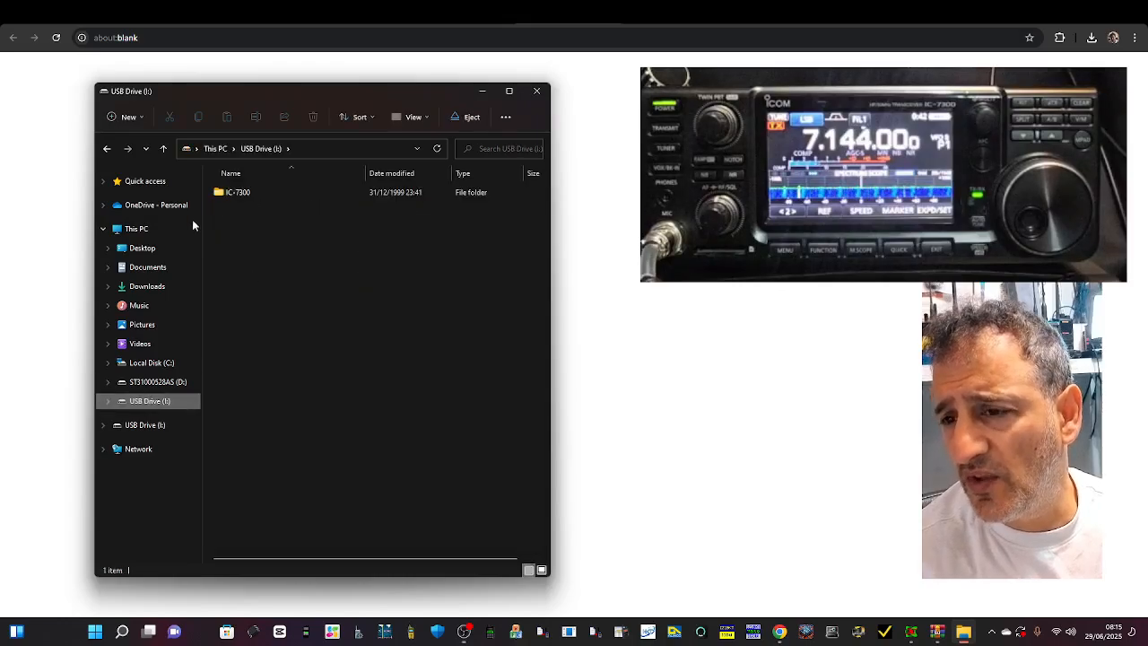
mouse_move(238, 192)
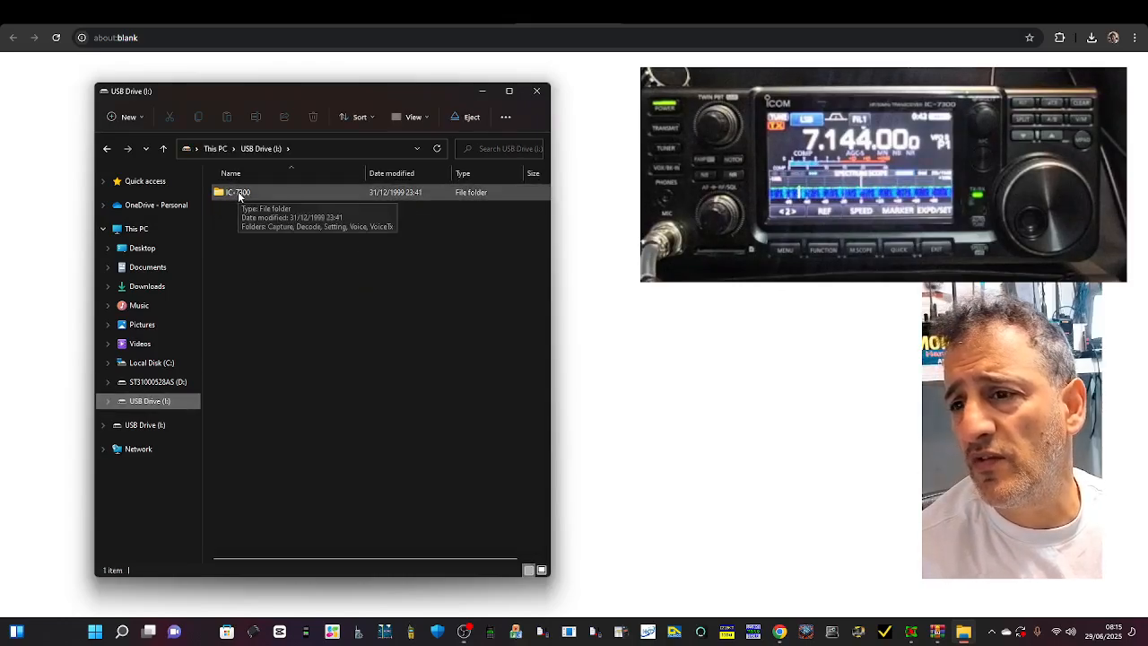
double_click(238, 192)
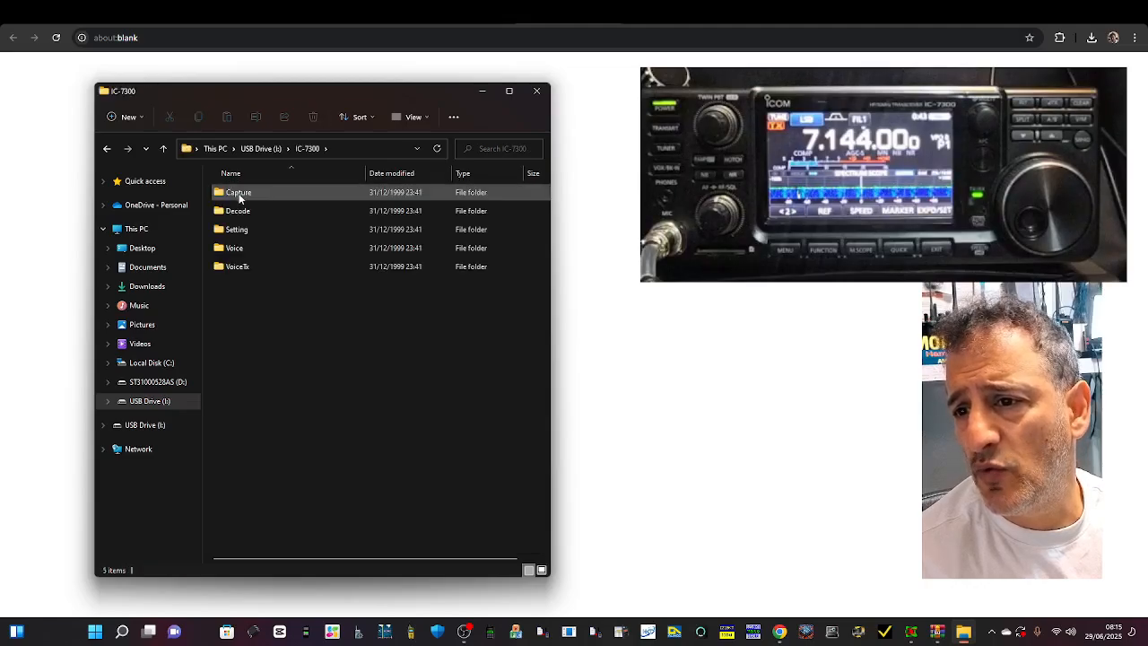
click(237, 267)
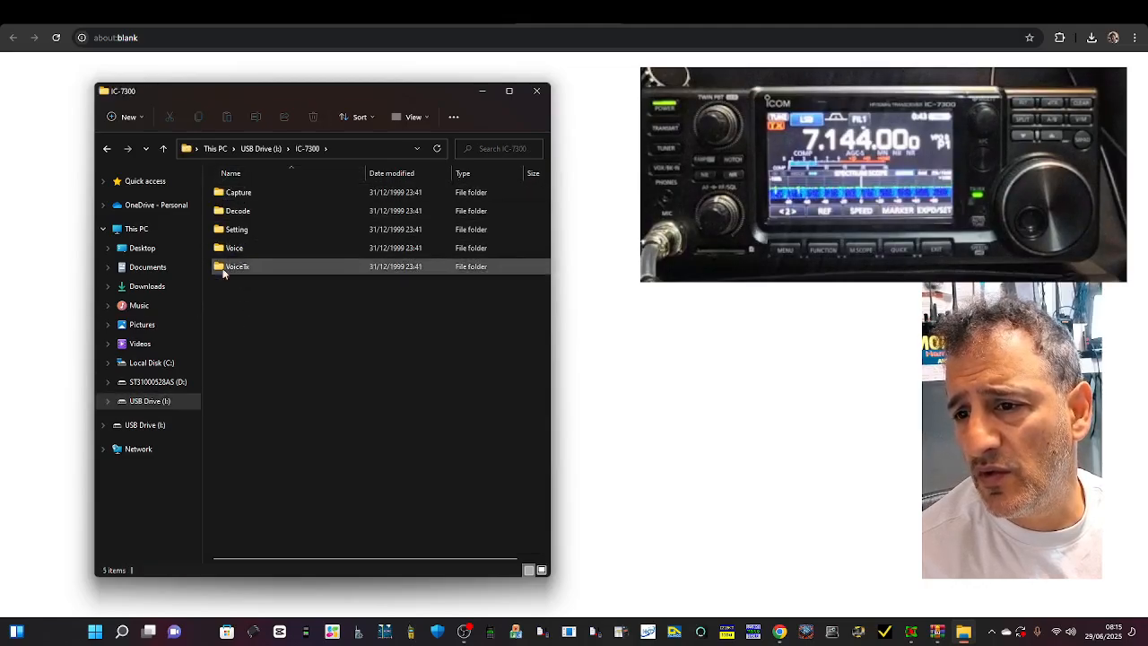
click(237, 229)
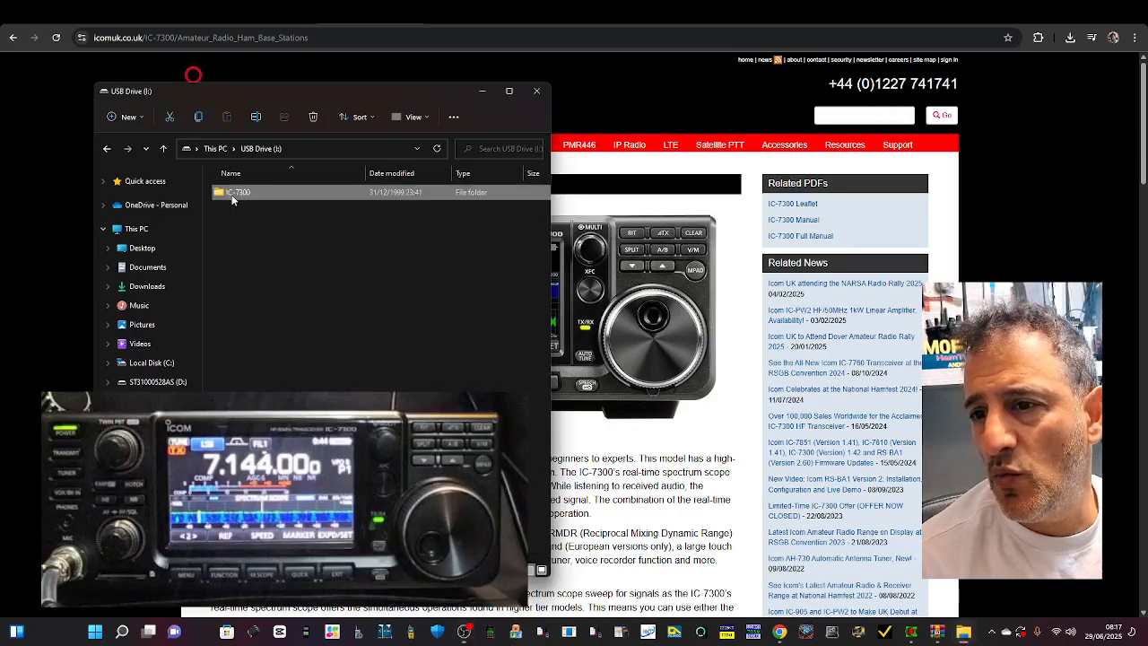
Open the SD card's IC-7300 folder, then open 7300_142.zip from Chrome's downloads
double_click(239, 192)
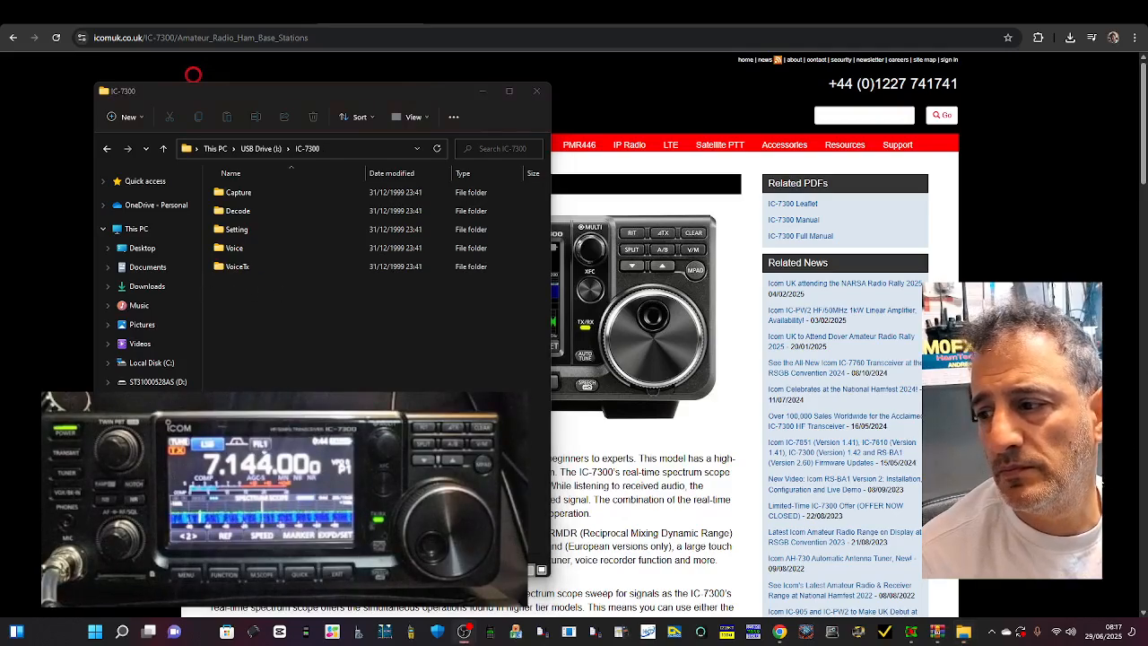
click(1070, 37)
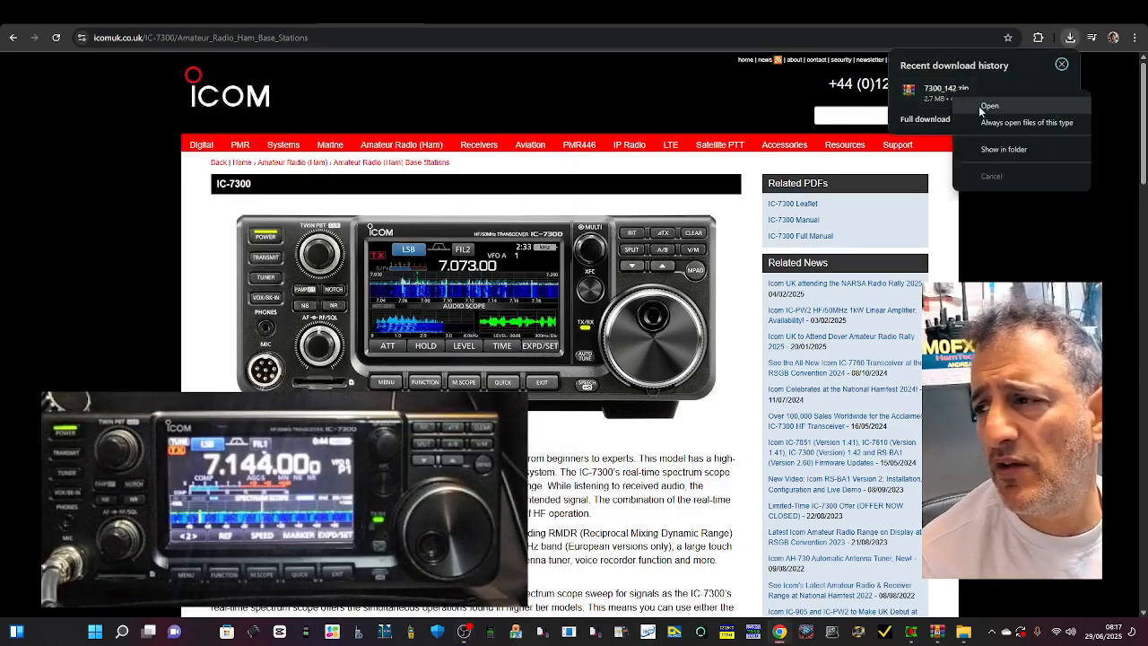
click(990, 106)
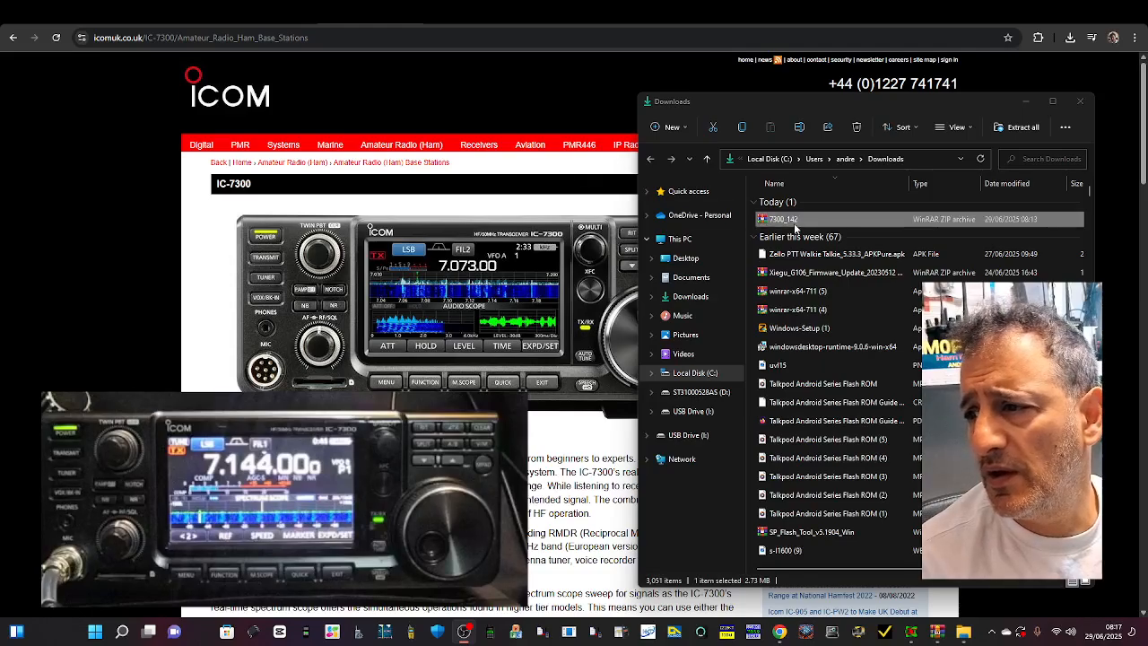
double_click(783, 219)
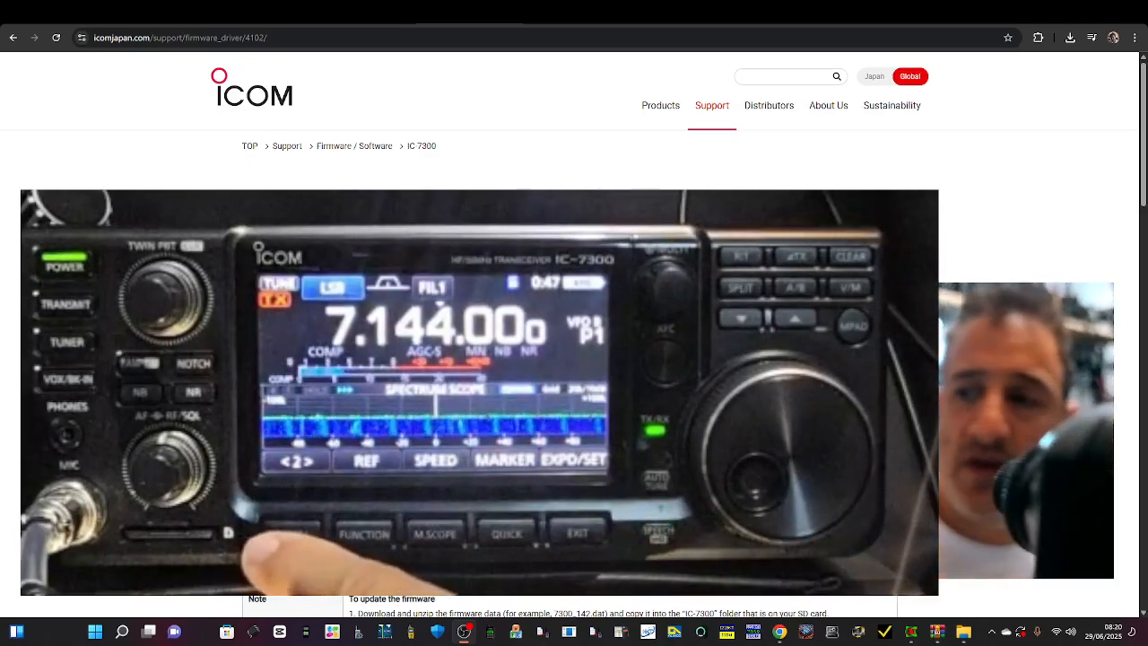
Run SD CARD > Firmware Update on the radio and confirm YES
click(292, 533)
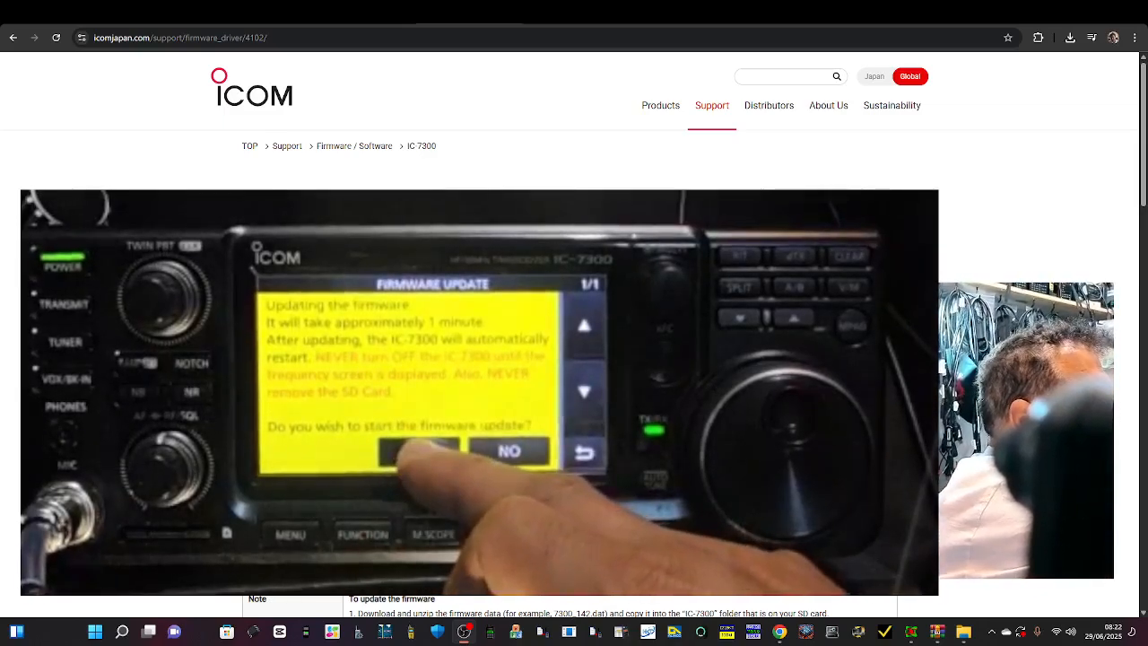
click(417, 452)
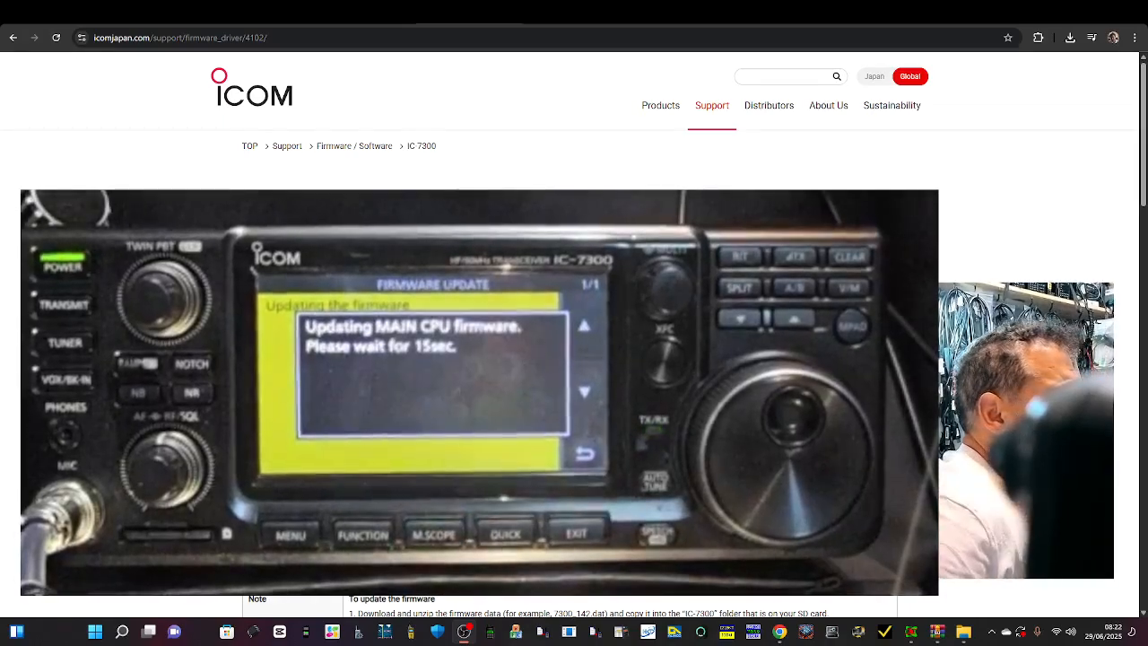